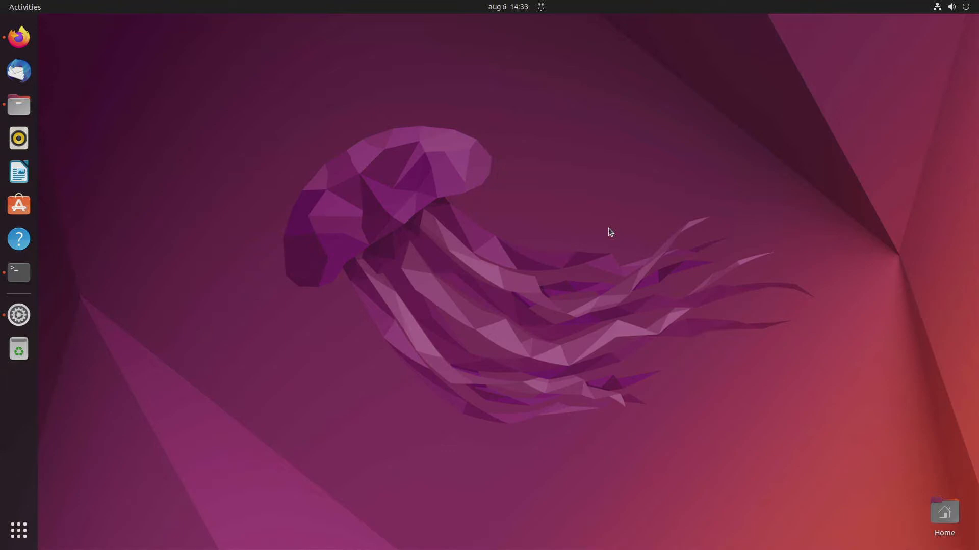
mouse_move(172, 148)
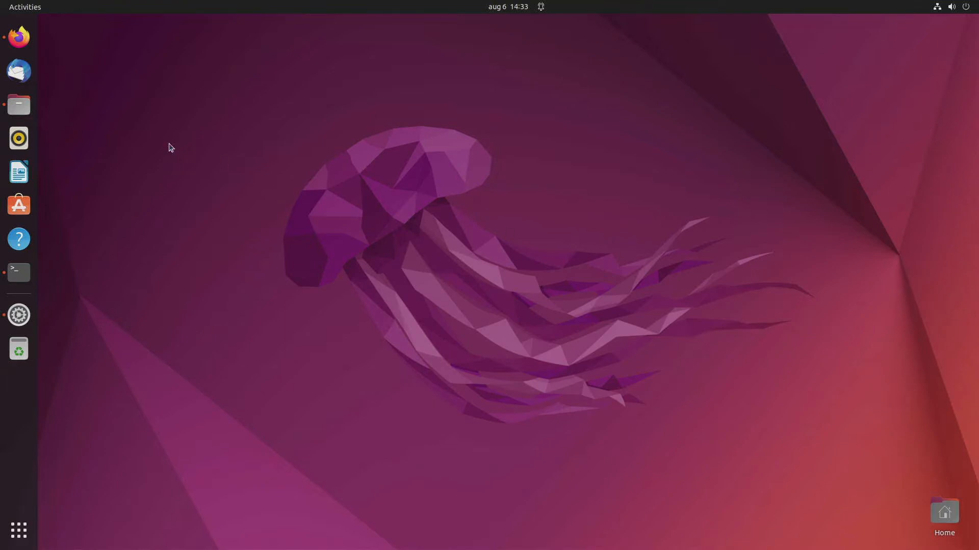
- Skim the CNX Software Phytium D2000 article in Firefox, then close its tab
left_click(19, 36)
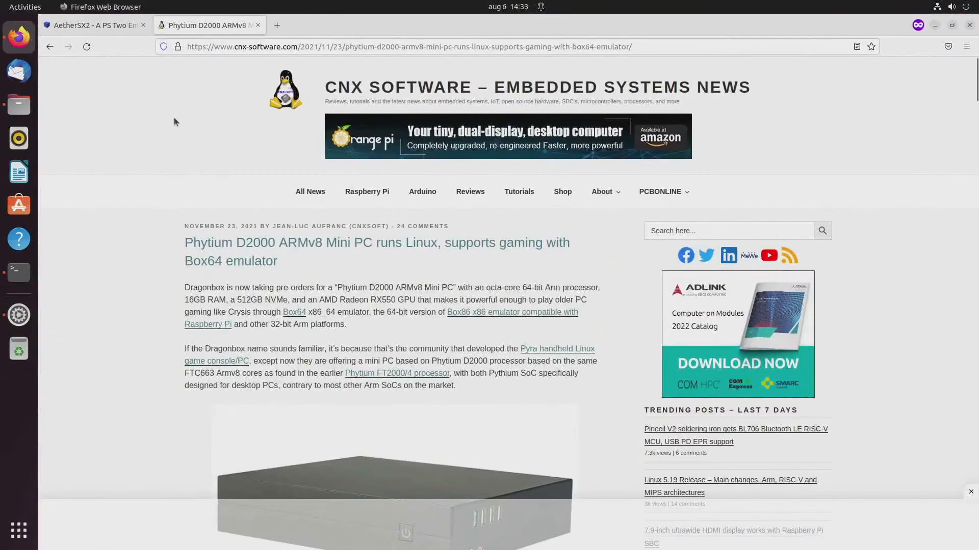
mouse_move(104, 306)
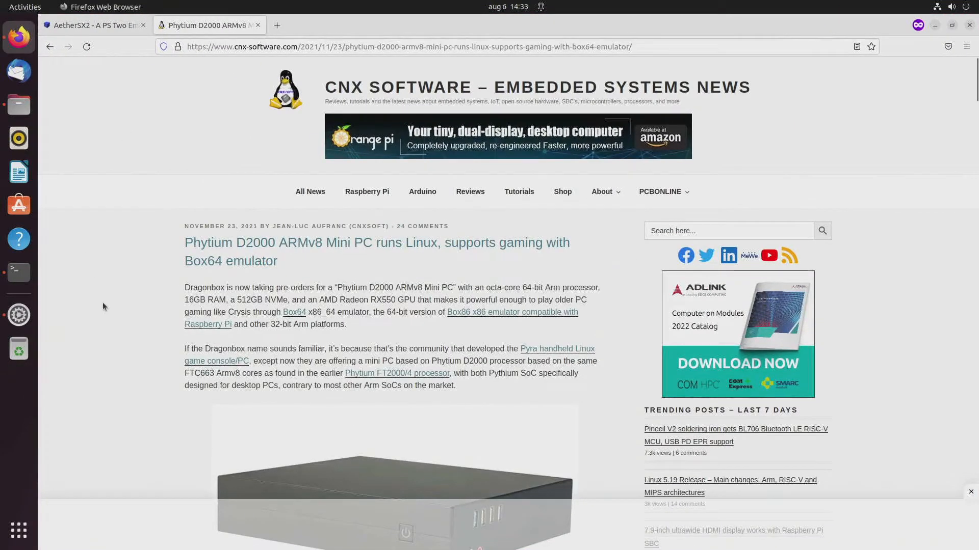
mouse_move(196, 65)
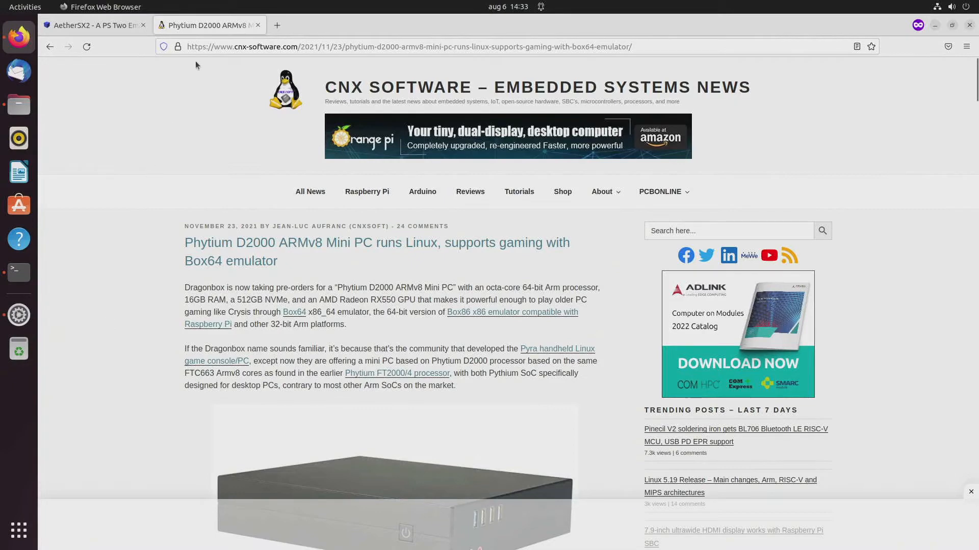
left_click(405, 46)
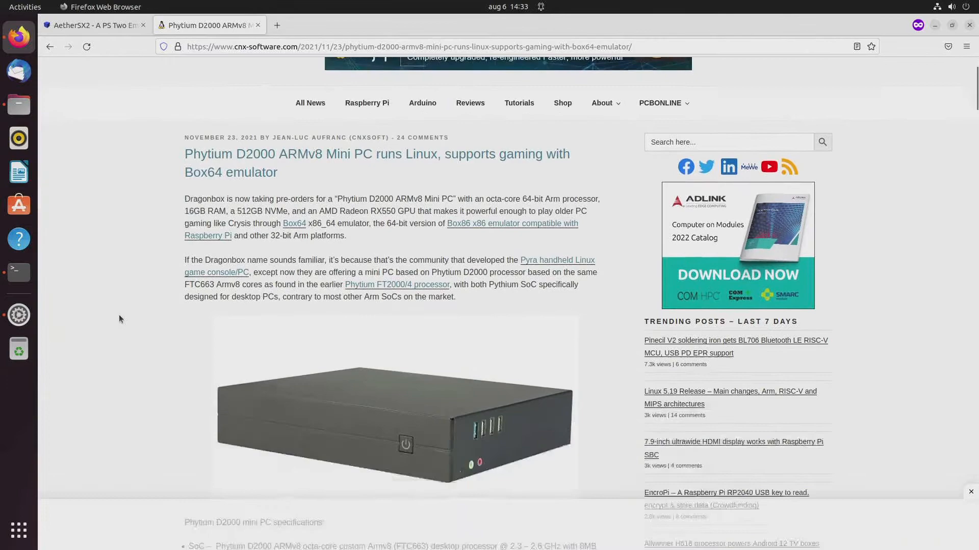
scroll("down", 3)
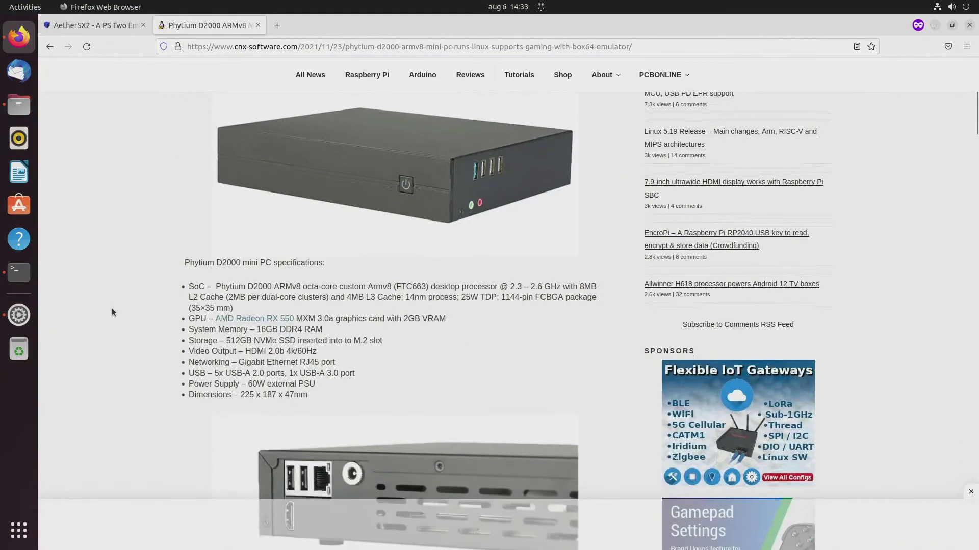
scroll("down", 3)
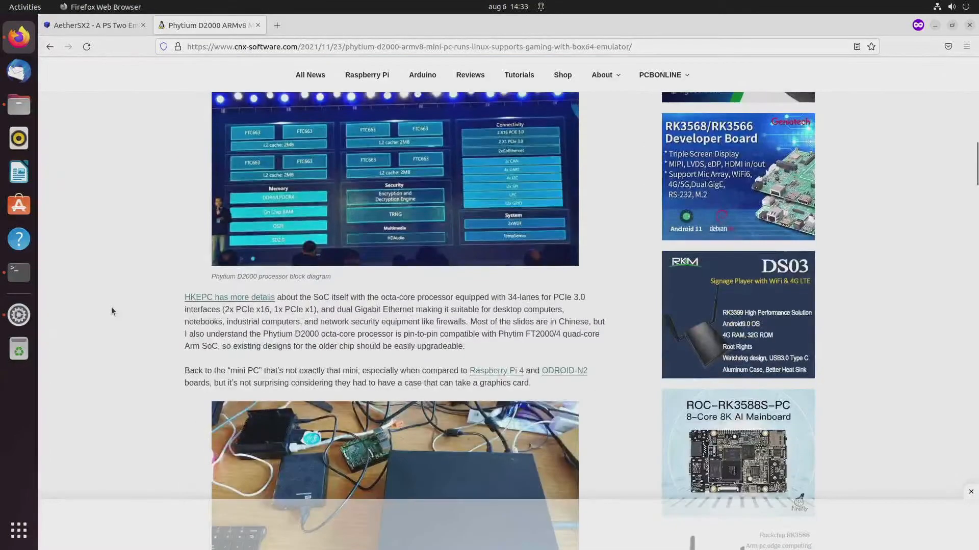
scroll("down", 3)
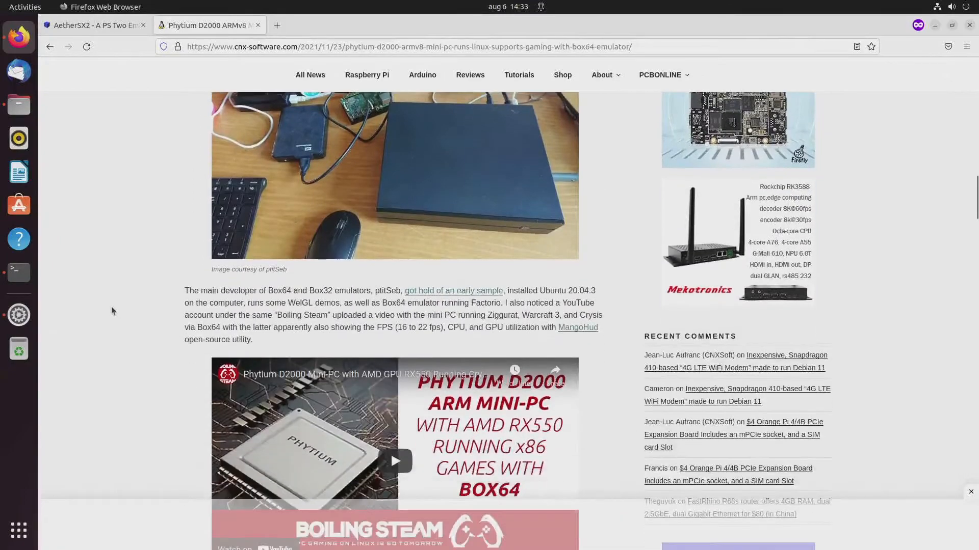
scroll("down", 3)
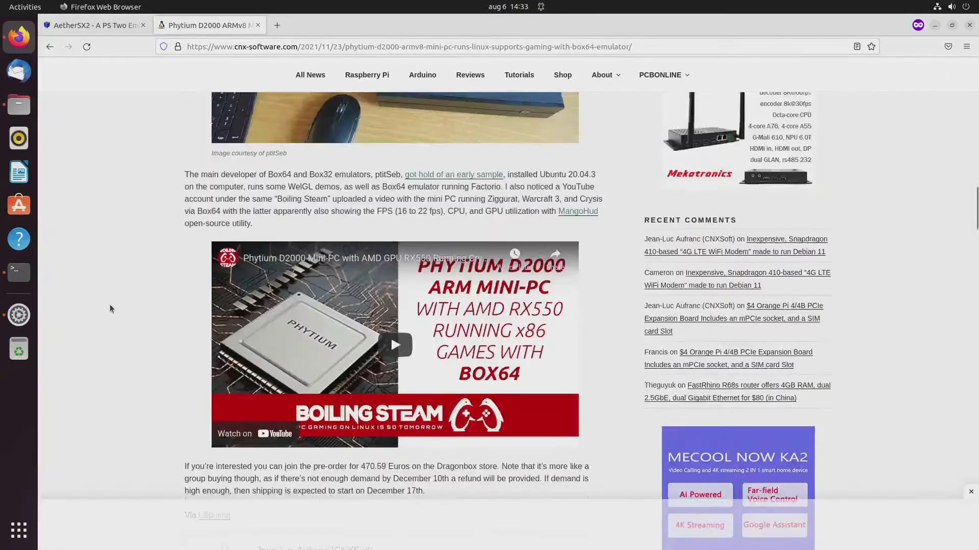
scroll("up", 3)
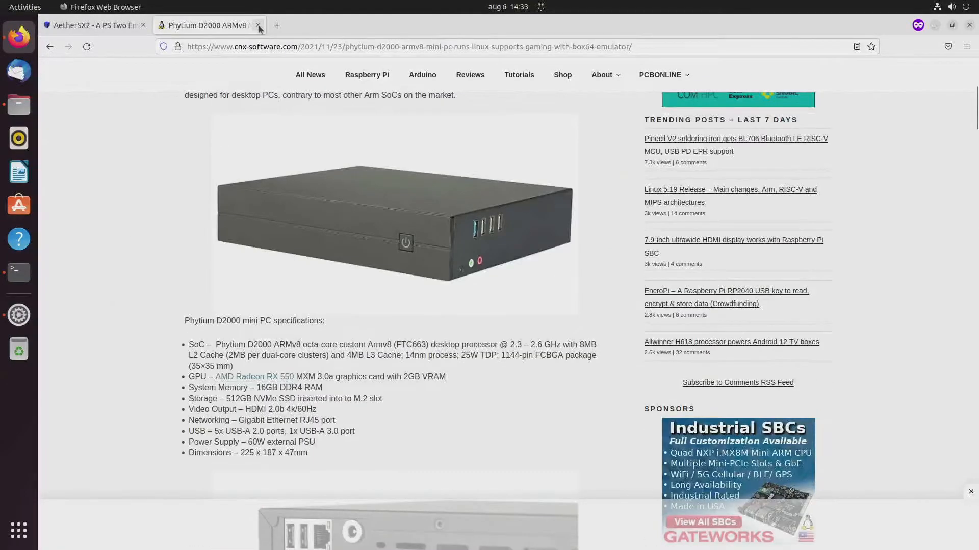
left_click(258, 25)
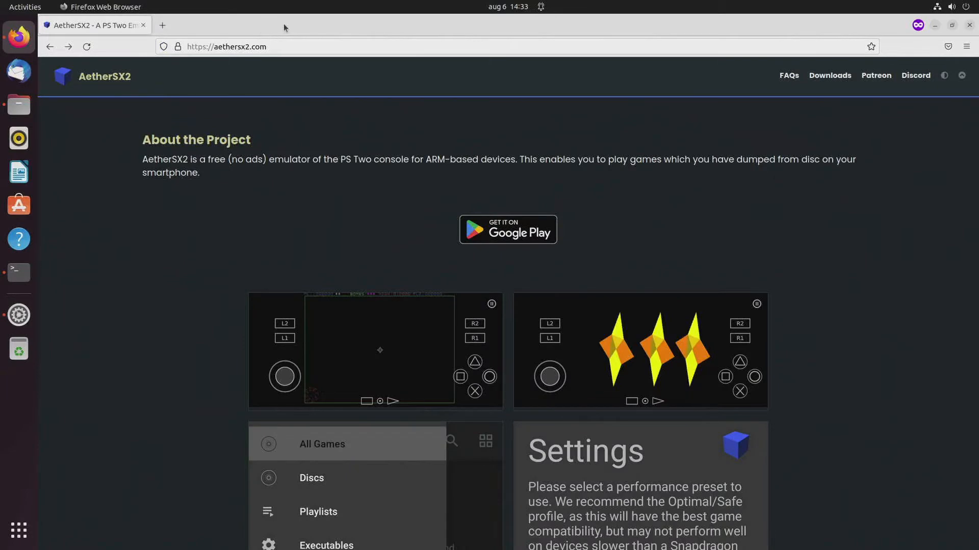
mouse_move(119, 219)
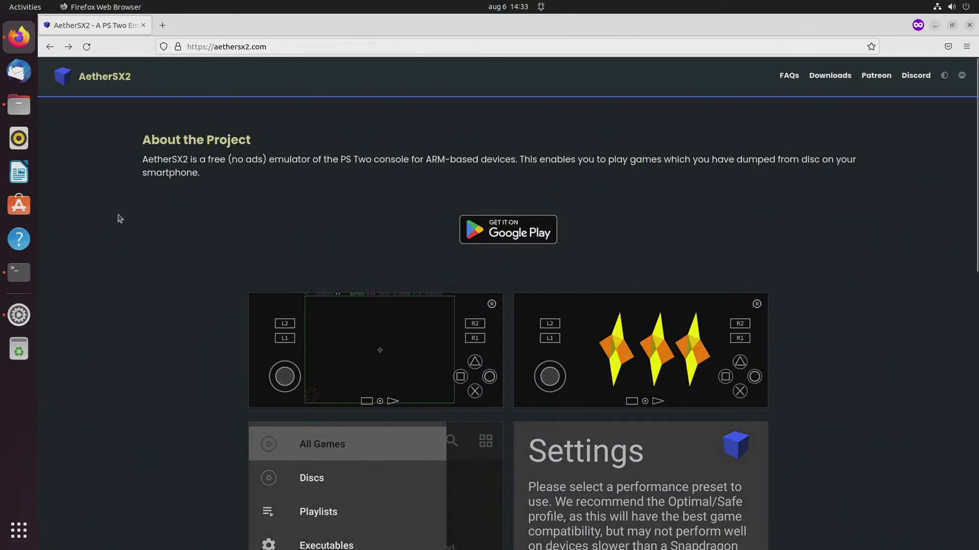
- Open a terminal and change into the Downloads/ folder
left_click(18, 271)
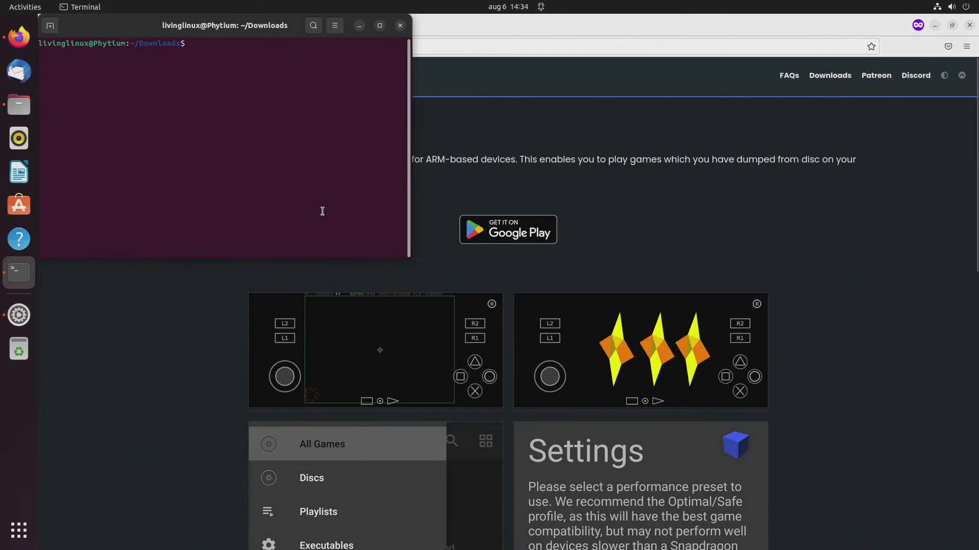
type("cd Downloads/")
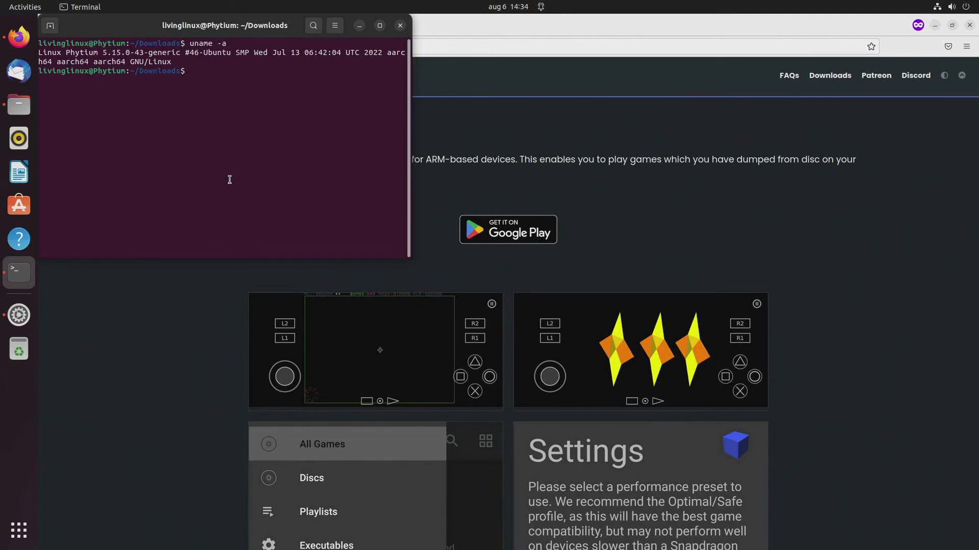
mouse_move(123, 84)
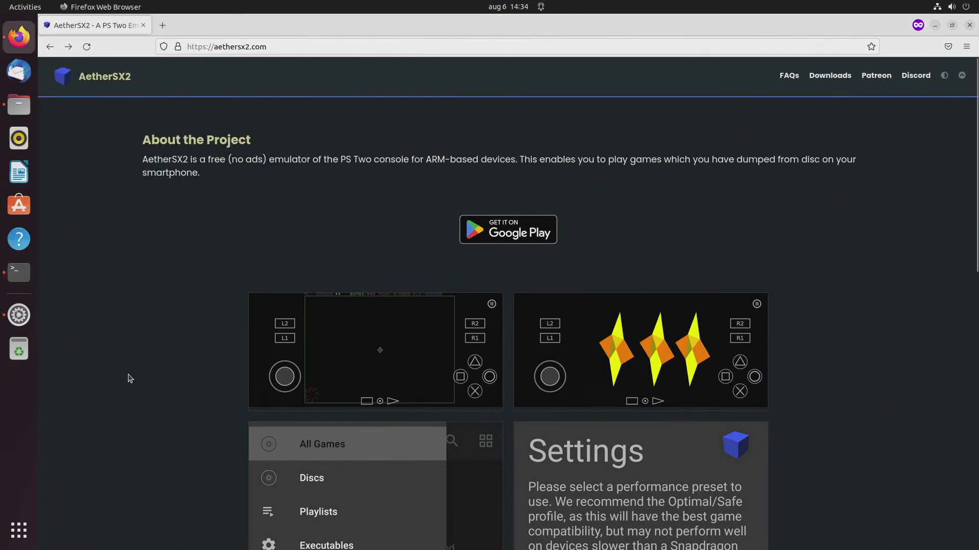
mouse_move(287, 87)
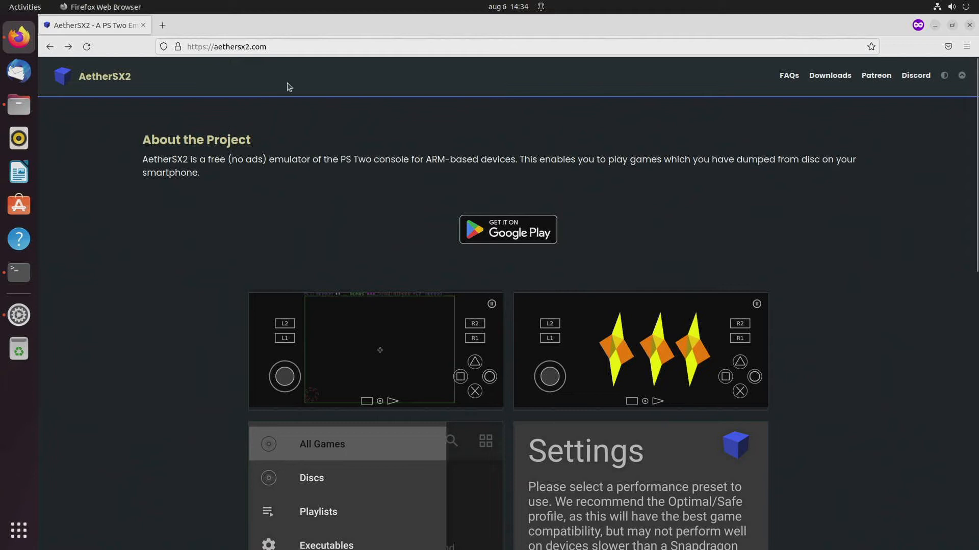
mouse_move(269, 85)
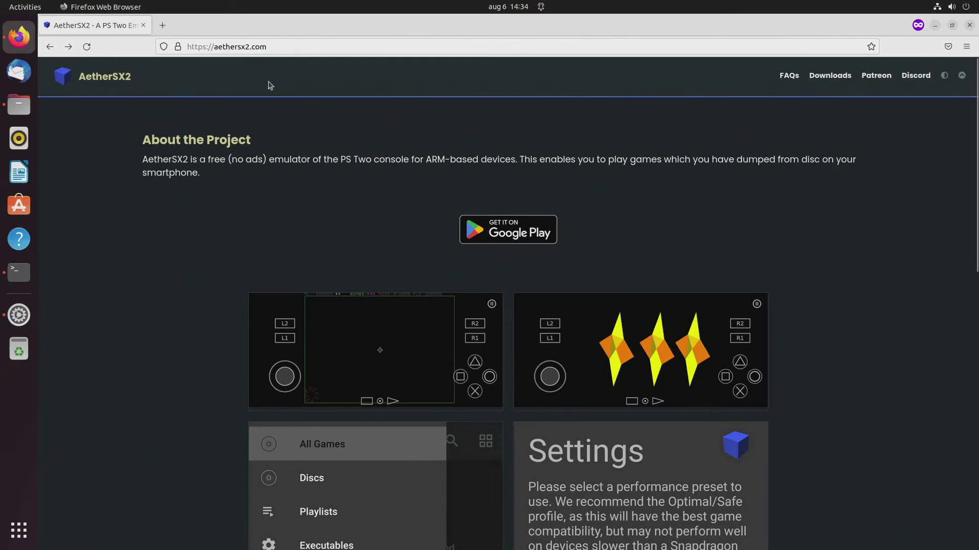
- Follow the Downloads link in the aethersx2.com header
left_click(226, 46)
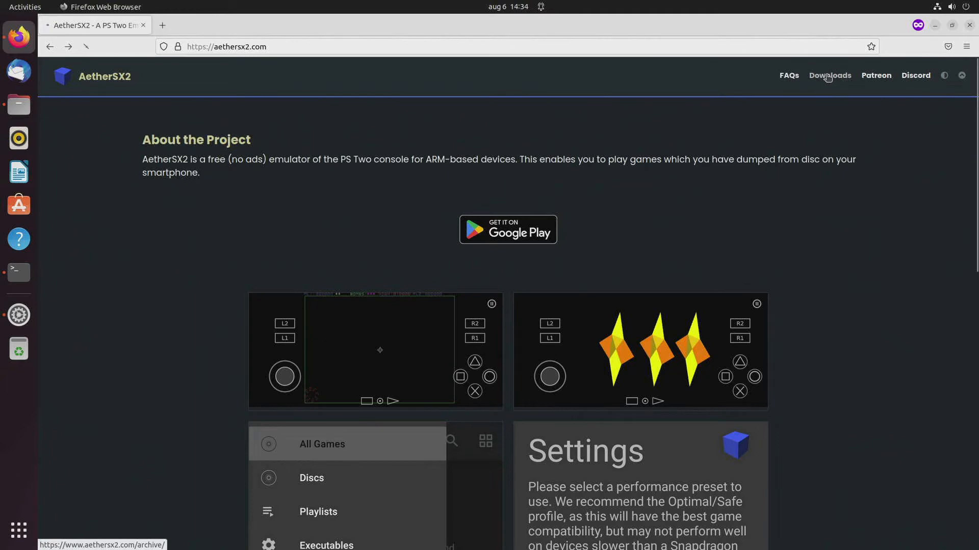
- Browse to the desktop/linux archive and highlight the chmod +x AetherSX2-*.AppImage instruction
left_click(828, 75)
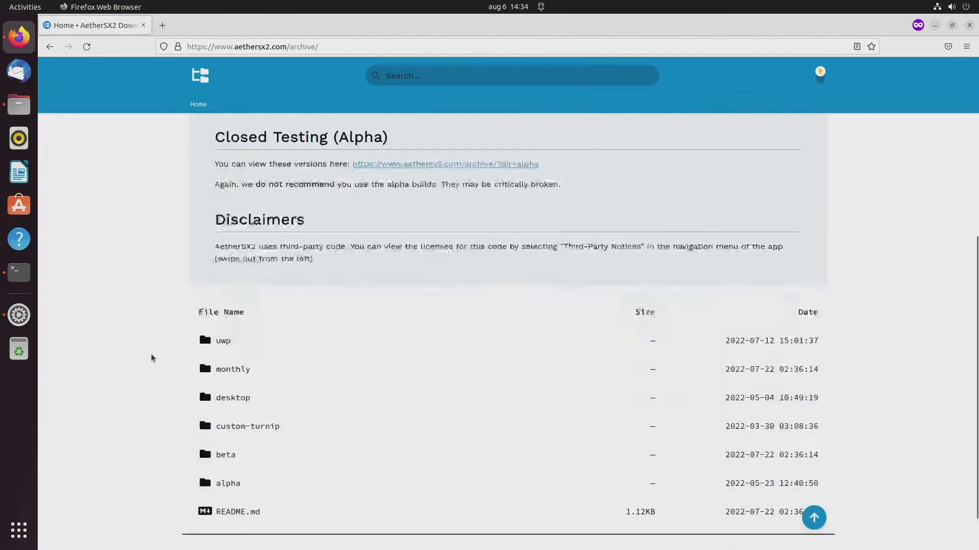
left_click(233, 398)
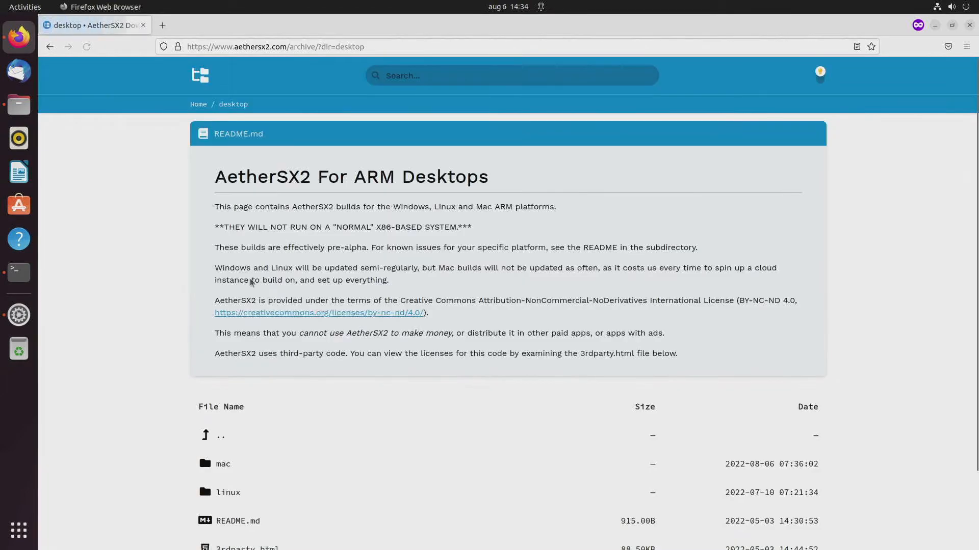
left_click(228, 492)
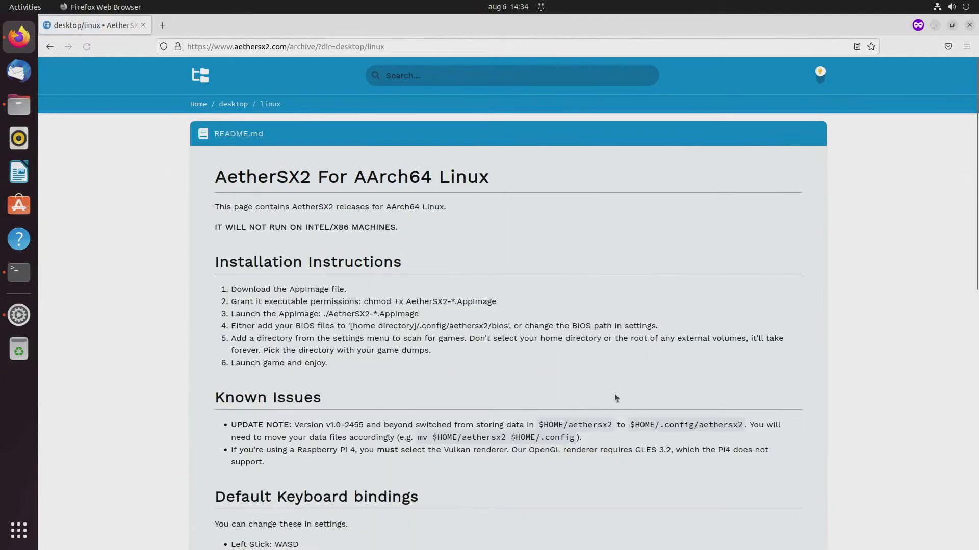
scroll("down", 3)
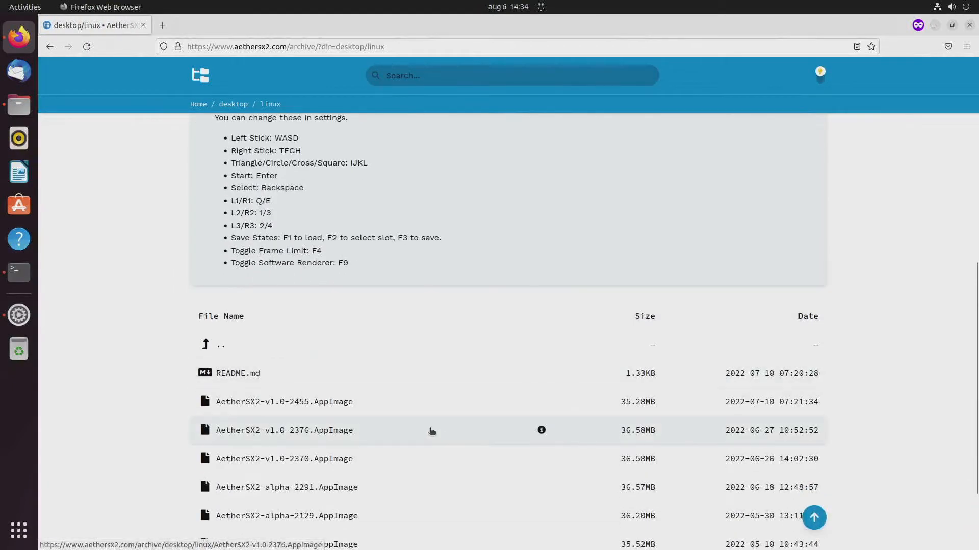
mouse_move(310, 407)
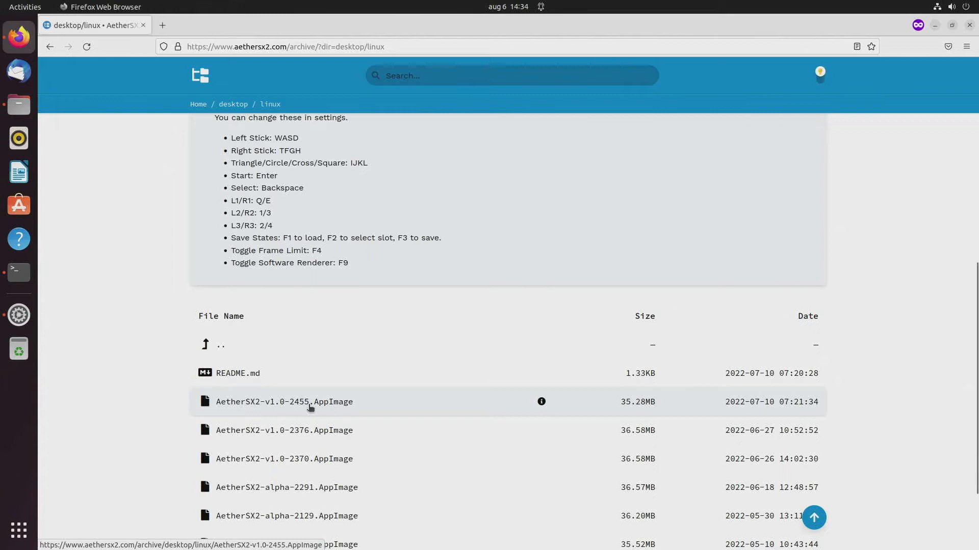
scroll("up", 3)
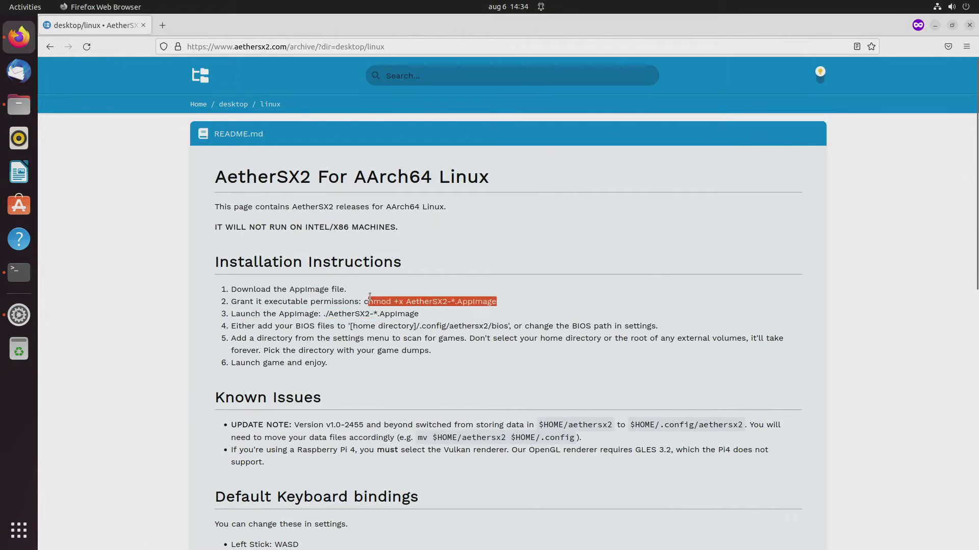
mouse_move(402, 206)
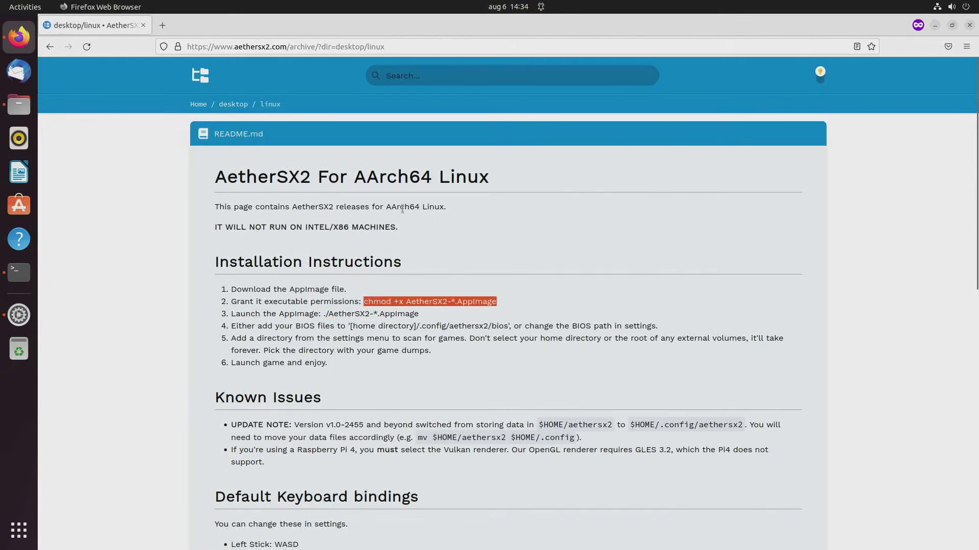
mouse_move(43, 281)
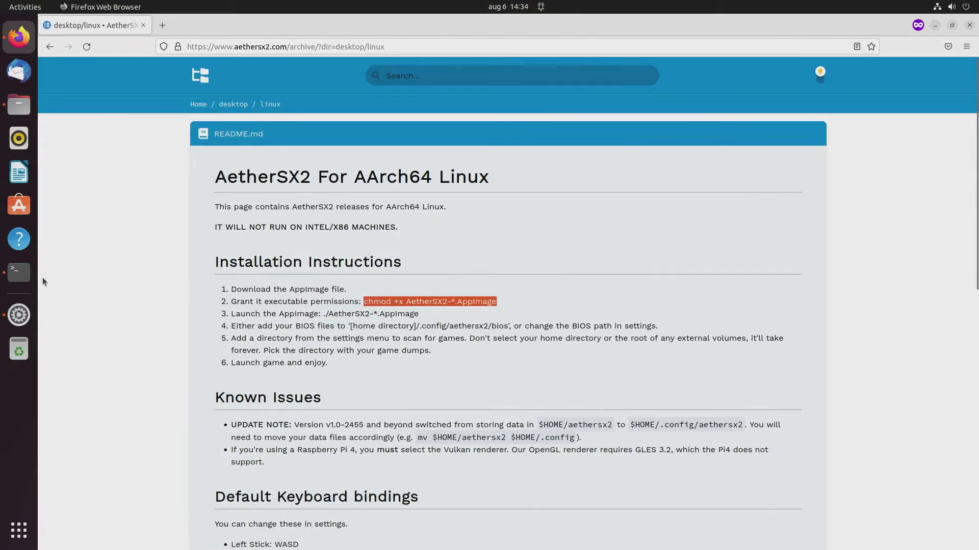
- Run chmod +x AetherSX2-*.AppImage in the terminal, then show Downloads in Files
left_click(18, 273)
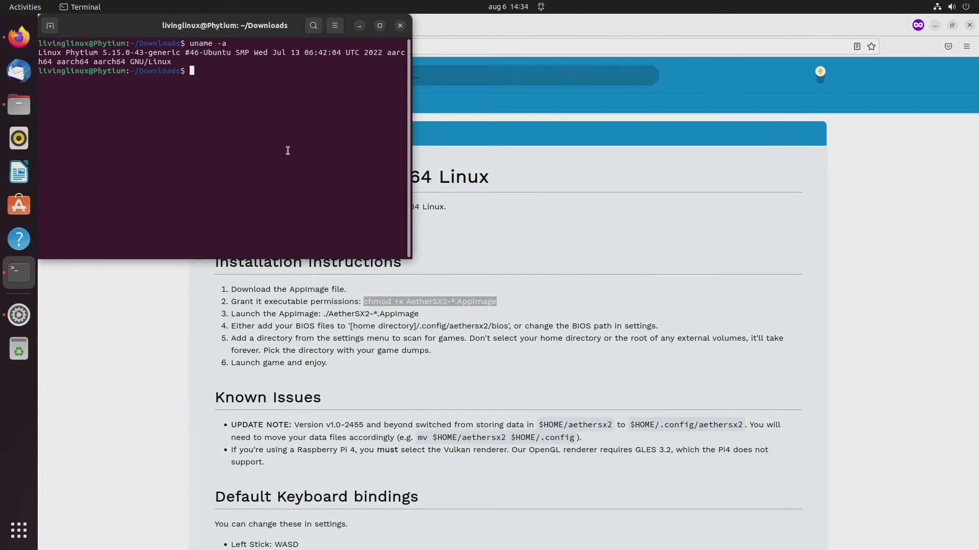
type("chmod +x AetherSX2-*.AppImage")
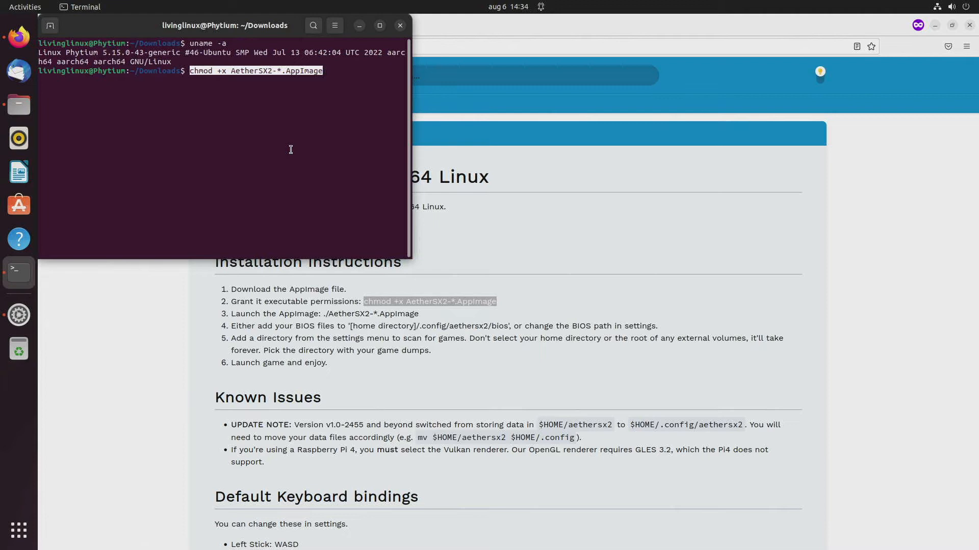
key("Return")
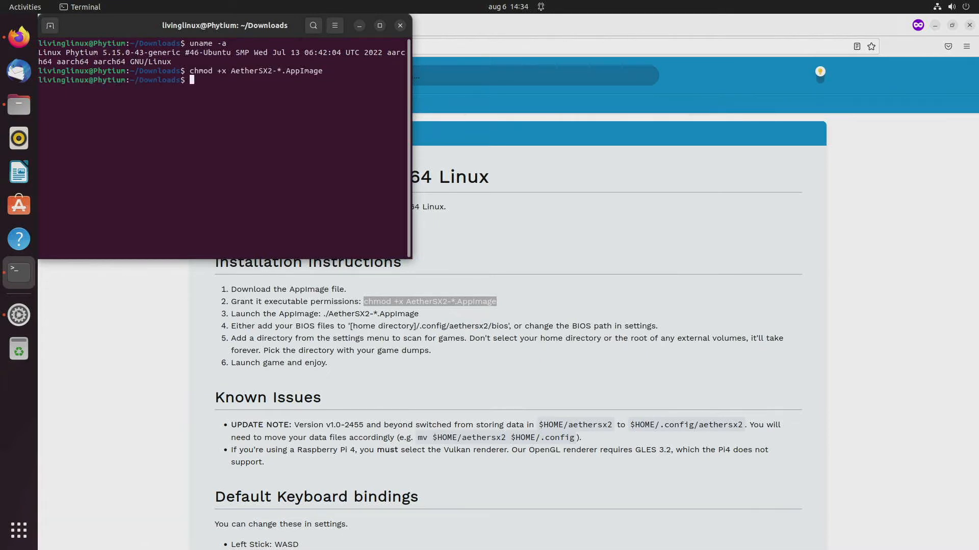
mouse_move(289, 149)
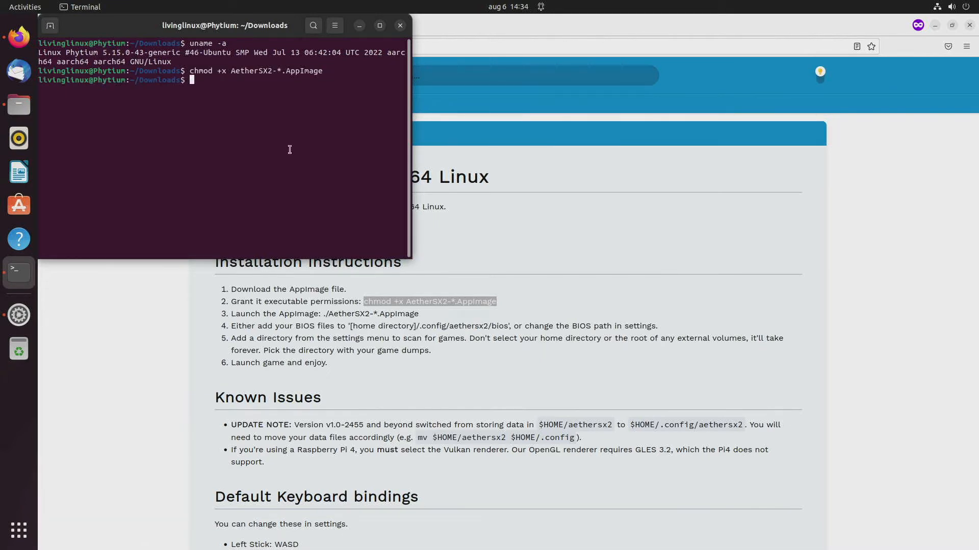
mouse_move(885, 199)
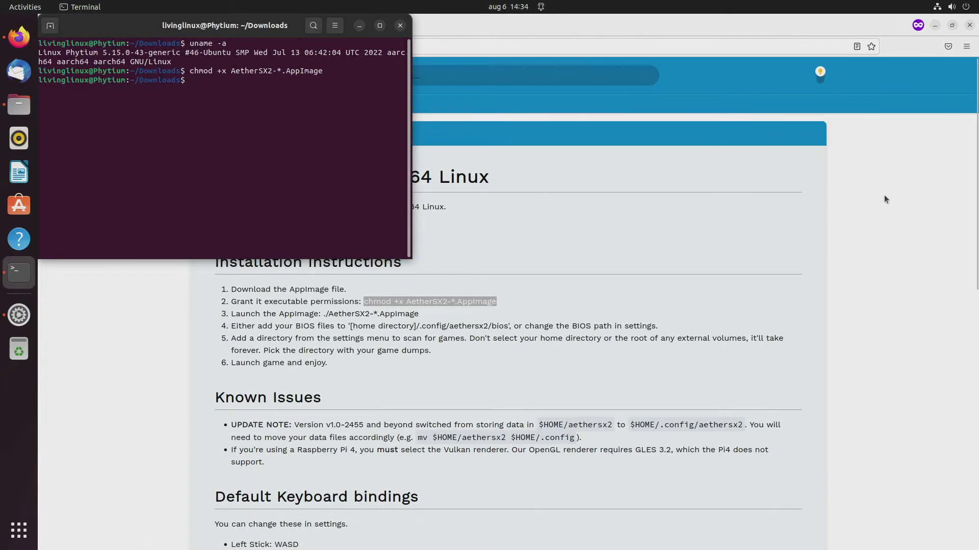
left_click(400, 26)
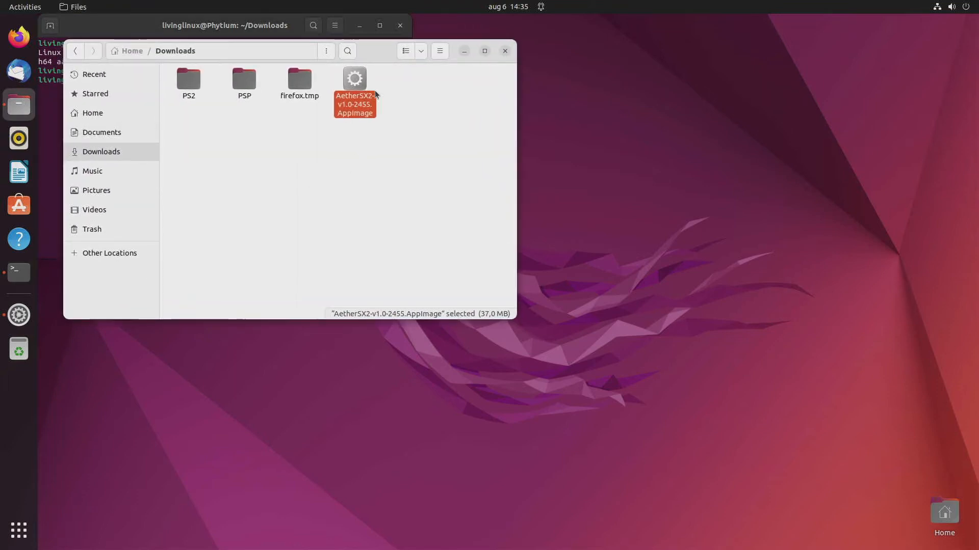
mouse_move(689, 267)
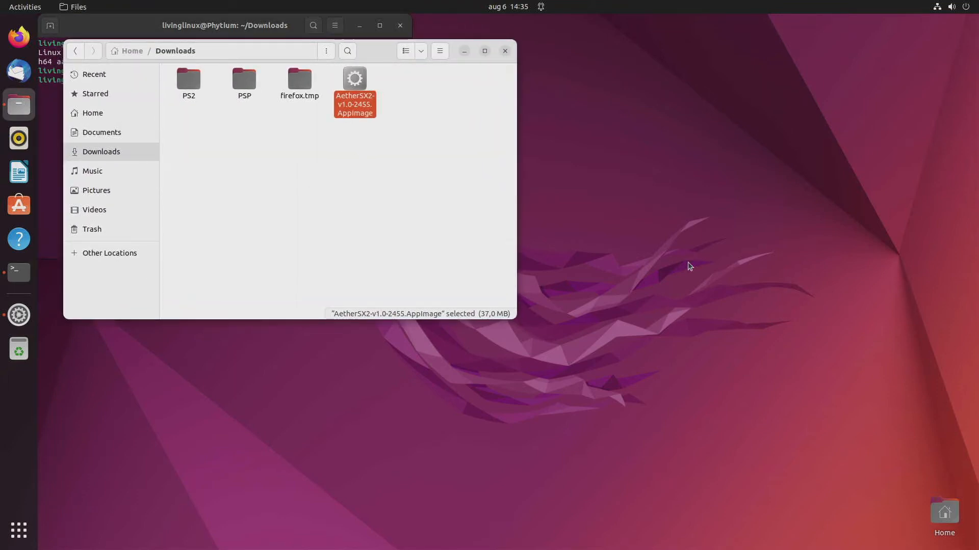
- Launch AetherSX2-v1.0-2455.AppImage from the Downloads folder
double_click(354, 90)
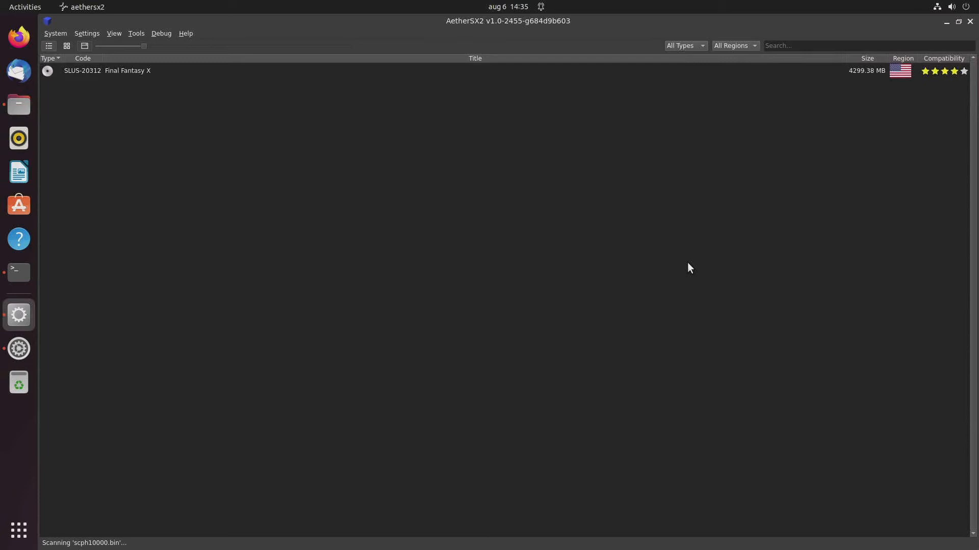
mouse_move(224, 132)
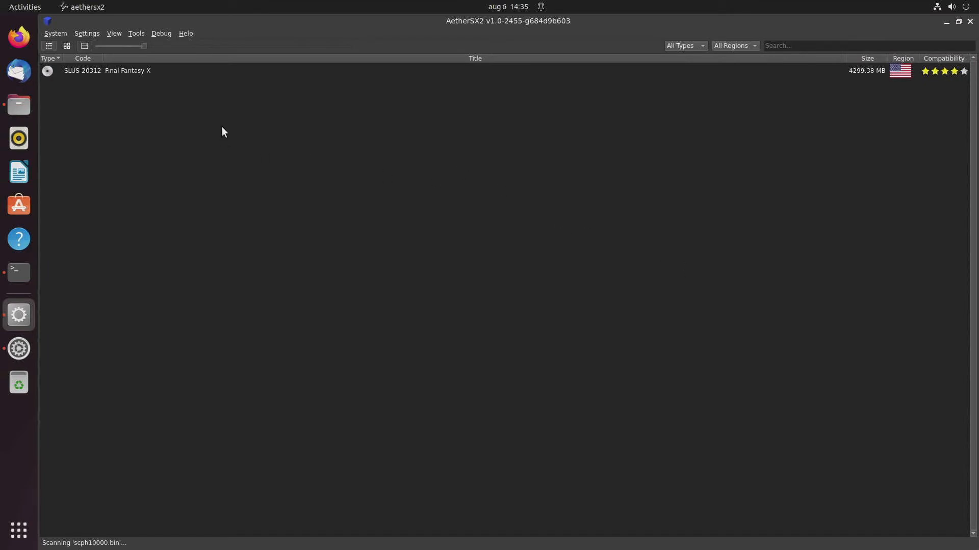
mouse_move(220, 133)
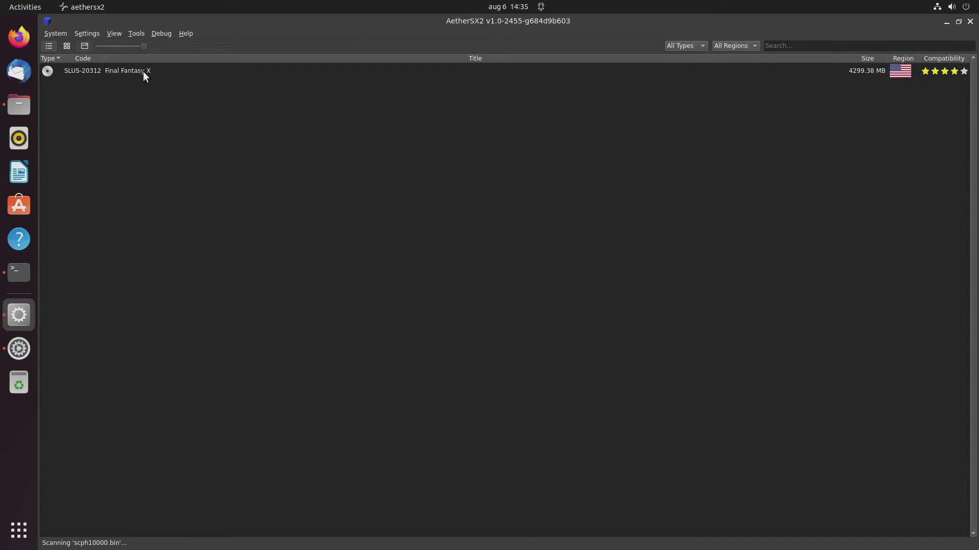
- Boot Final Fantasy X from the AetherSX2 game list
double_click(126, 70)
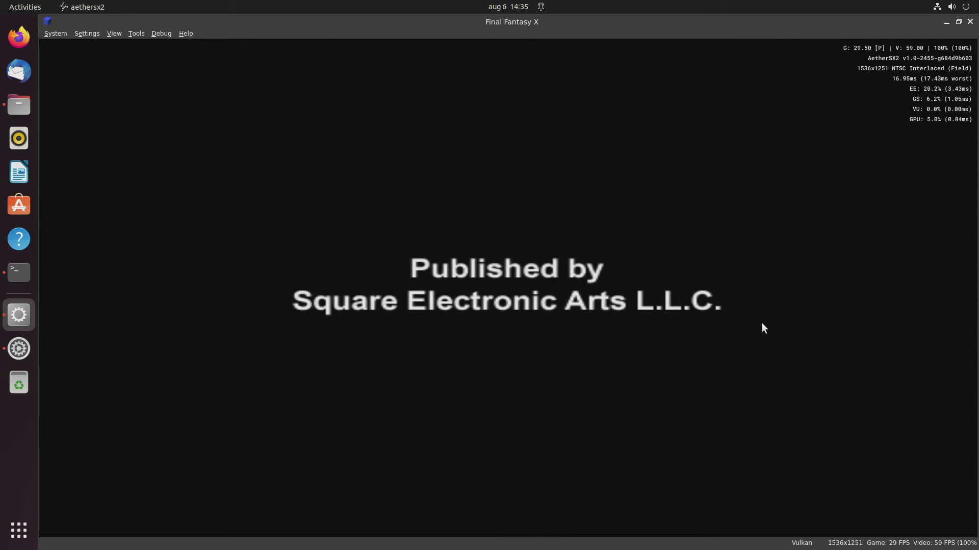
mouse_move(864, 376)
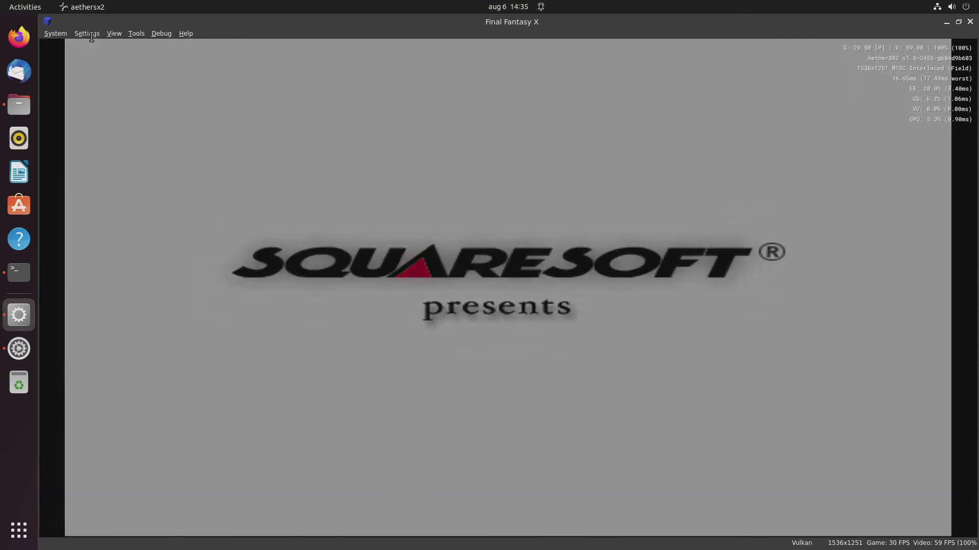
left_click(114, 33)
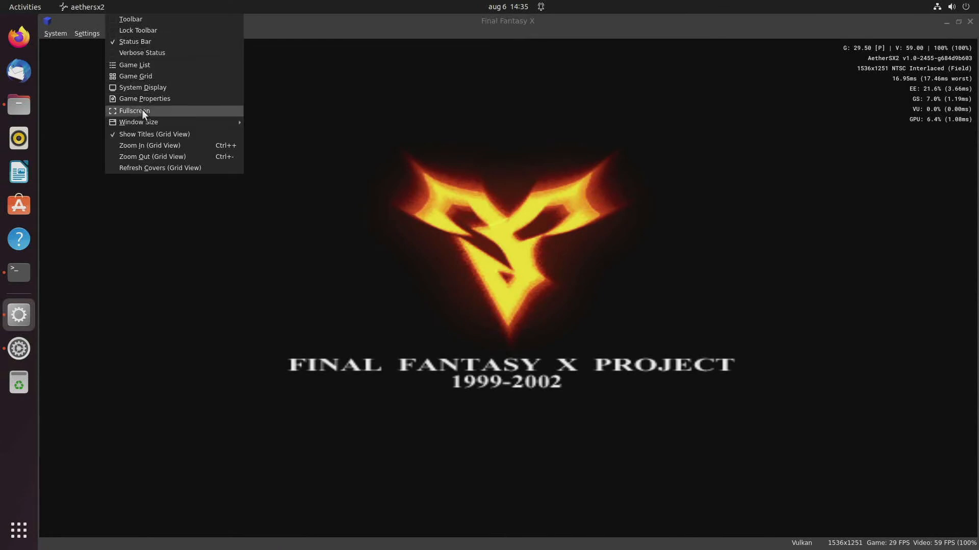
left_click(134, 111)
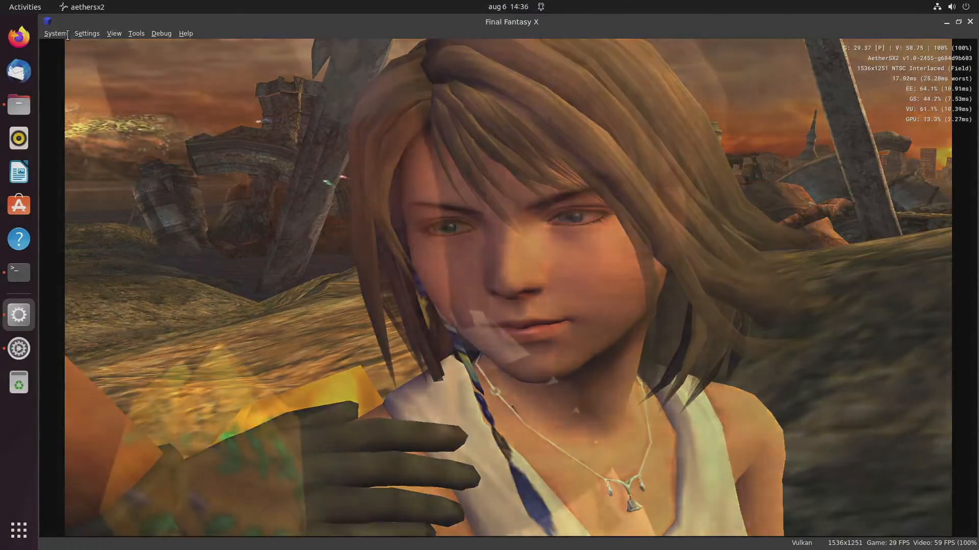
- Load the save state from slot 1 through System > Load State
left_click(55, 33)
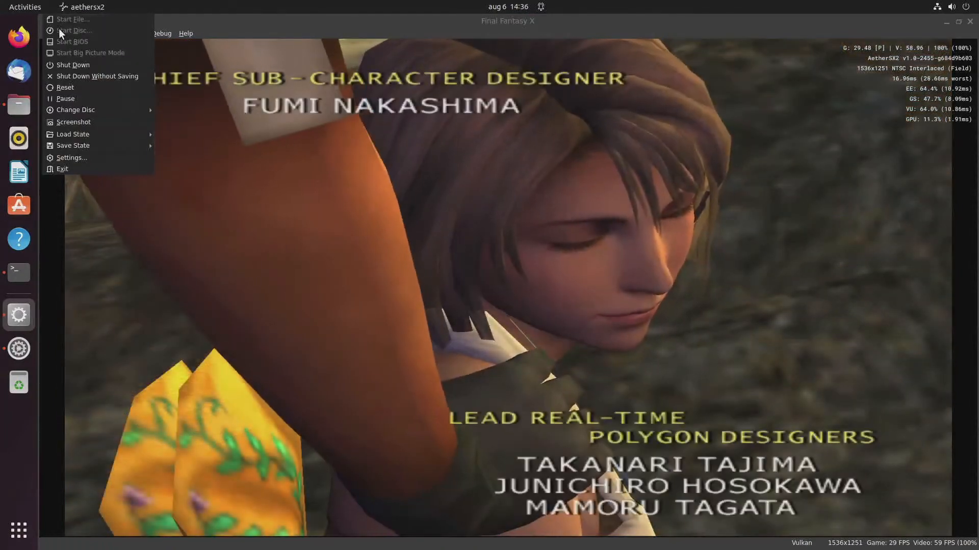
left_click(73, 134)
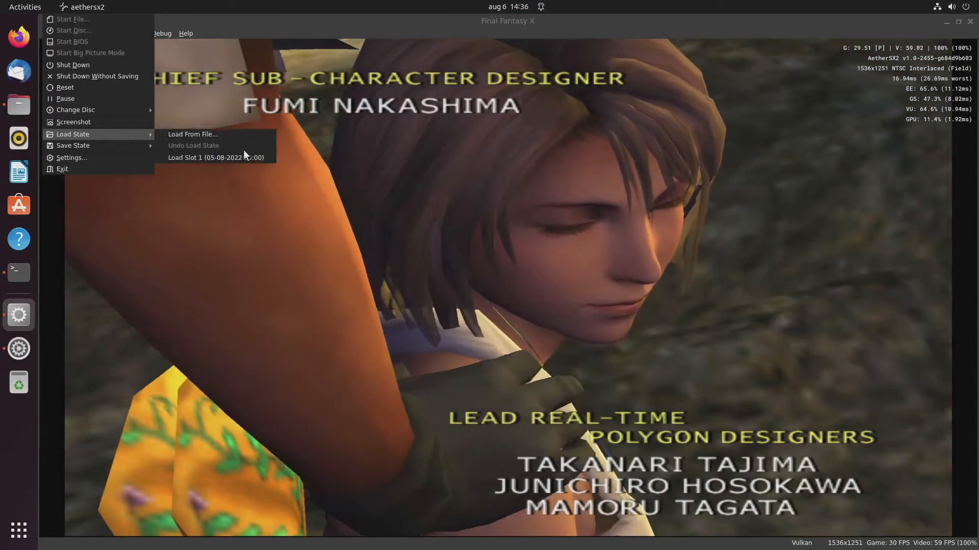
left_click(204, 158)
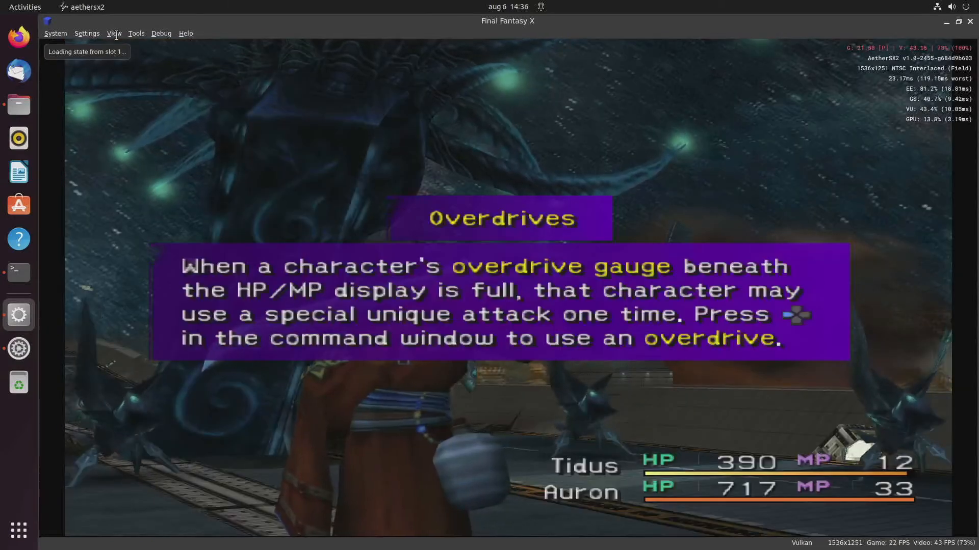
left_click(115, 34)
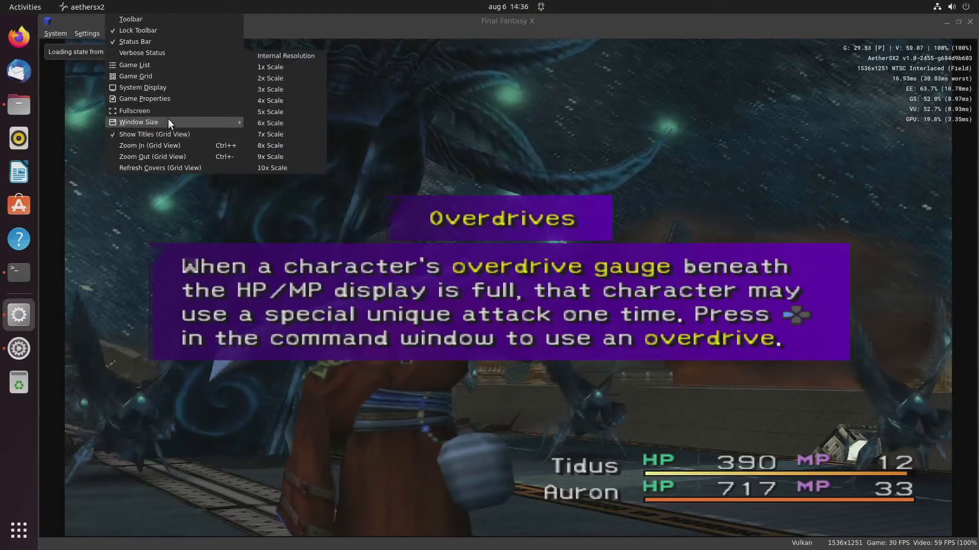
- Pick a View > Window Size option, then exit AetherSX2 after playing
left_click(135, 110)
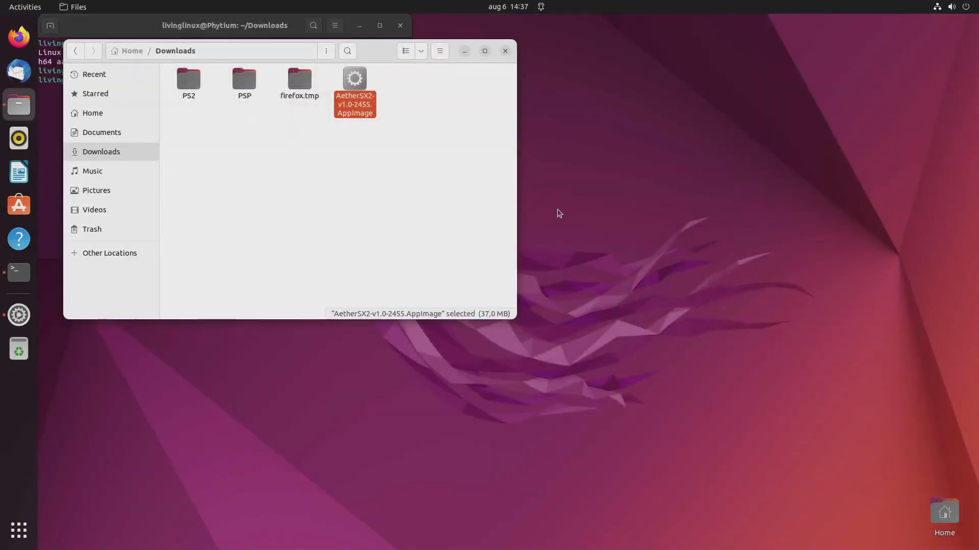
- Close the Files Downloads window and the Terminal window
left_click(18, 272)
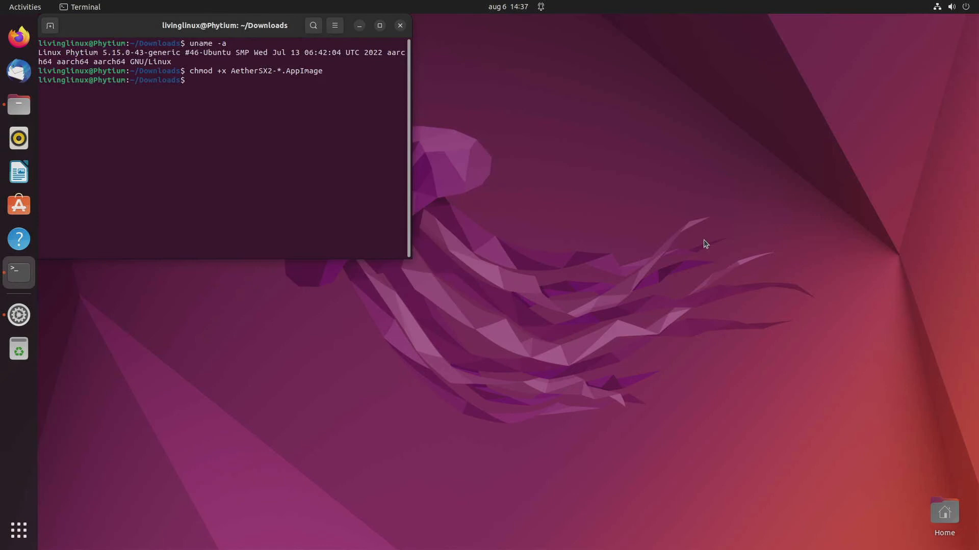
left_click(358, 25)
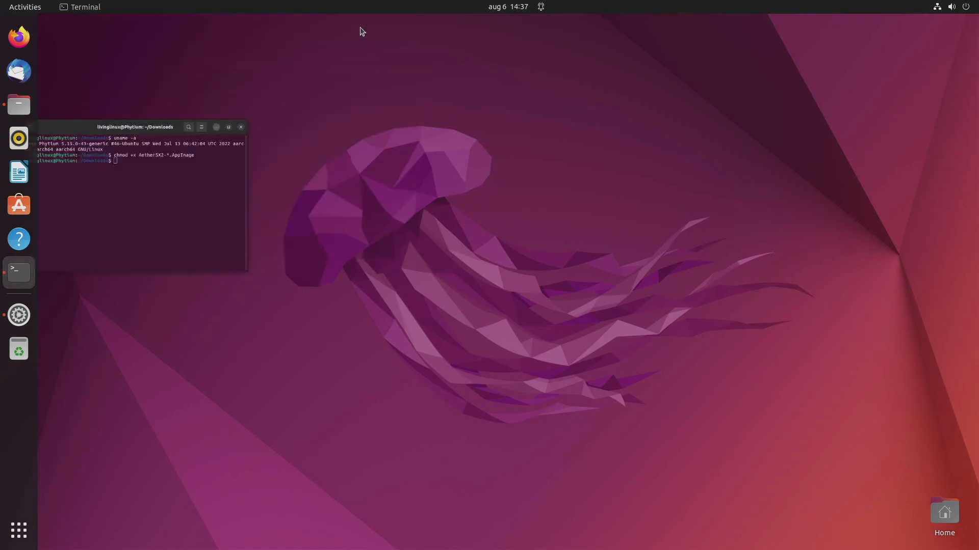
left_click(240, 127)
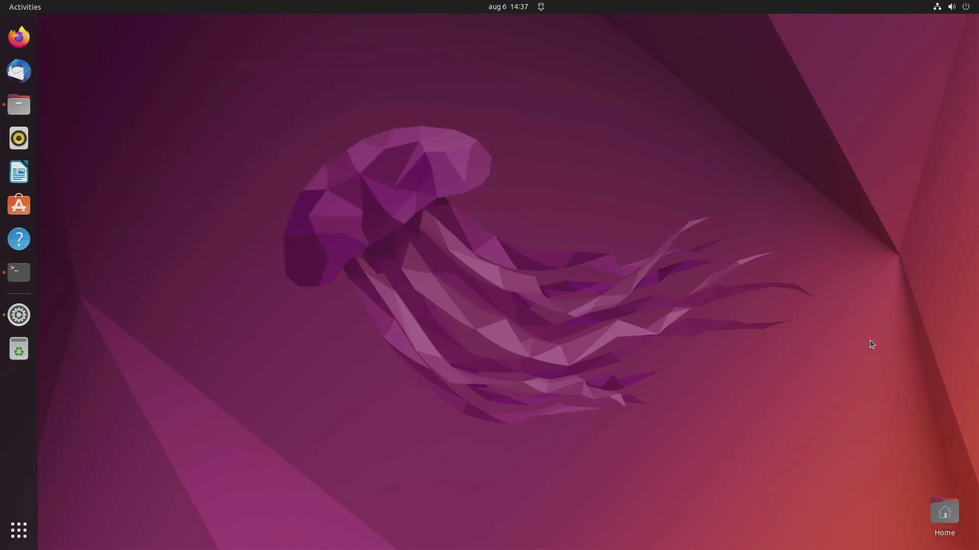